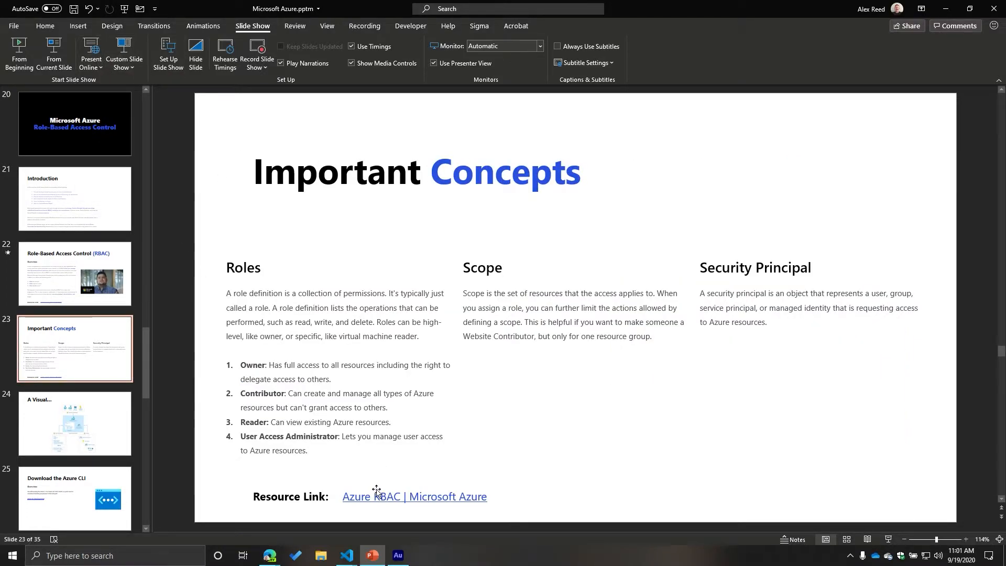
{"action": "mouse_move", "coordinate": [269, 555]}
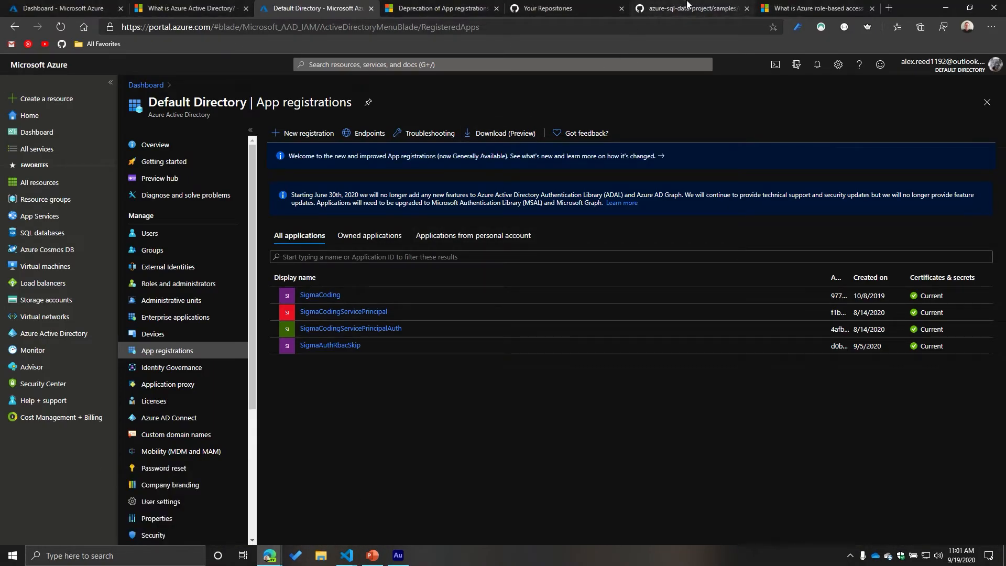
Read the Azure RBAC overview article down through the security principal section
{"action": "left_click", "coordinate": [815, 9]}
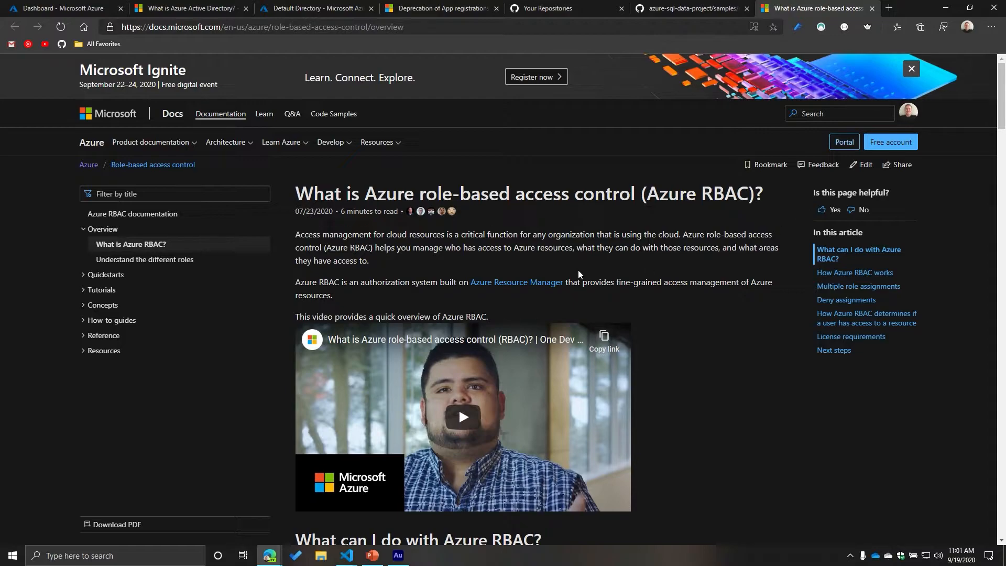
{"action": "scroll", "scroll_direction": "down", "scroll_amount": 3}
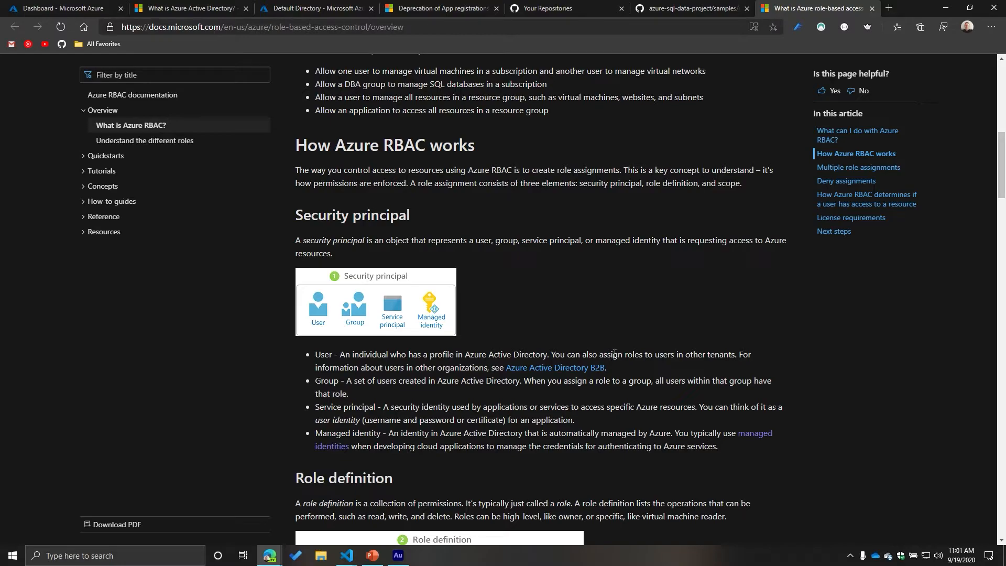
{"action": "scroll", "scroll_direction": "down", "scroll_amount": 3}
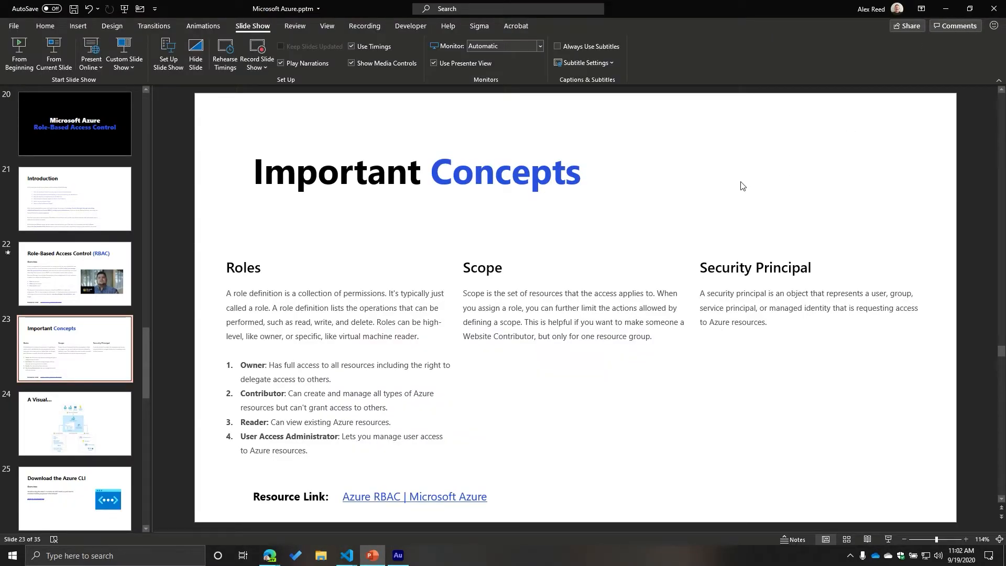
{"action": "mouse_move", "coordinate": [725, 176]}
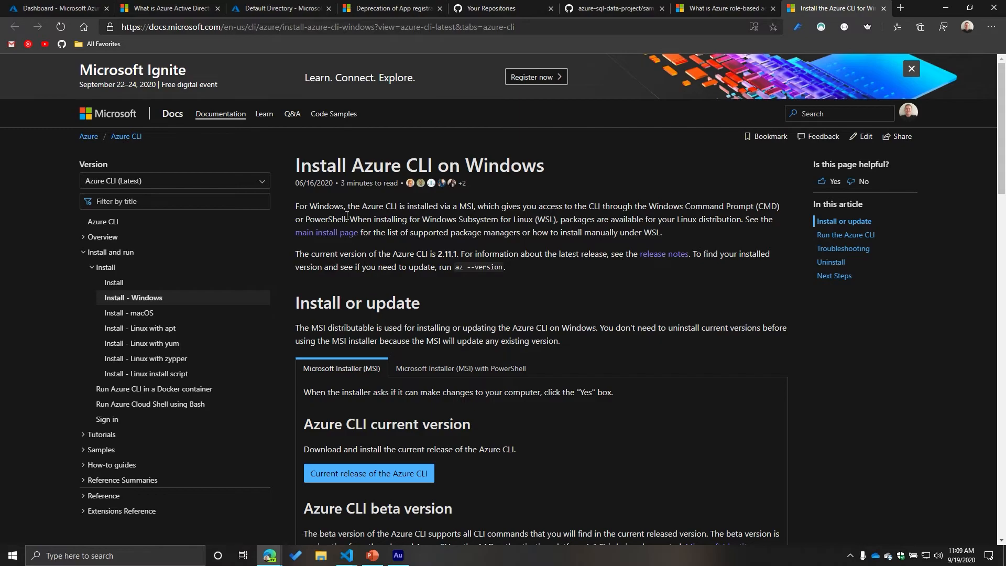
{"action": "left_click_drag", "start_coordinate": [298, 164], "coordinate": [526, 164]}
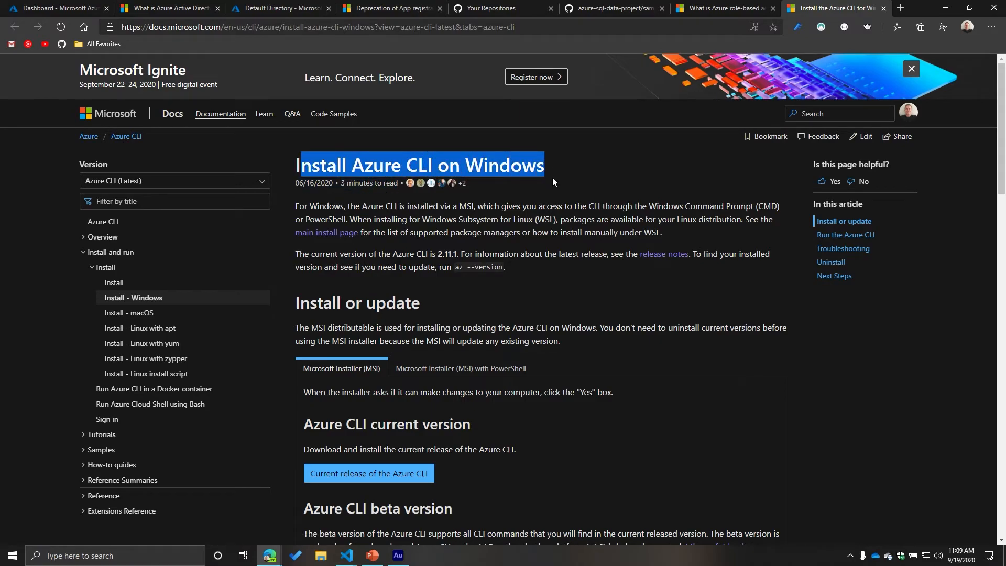
{"action": "mouse_move", "coordinate": [133, 297]}
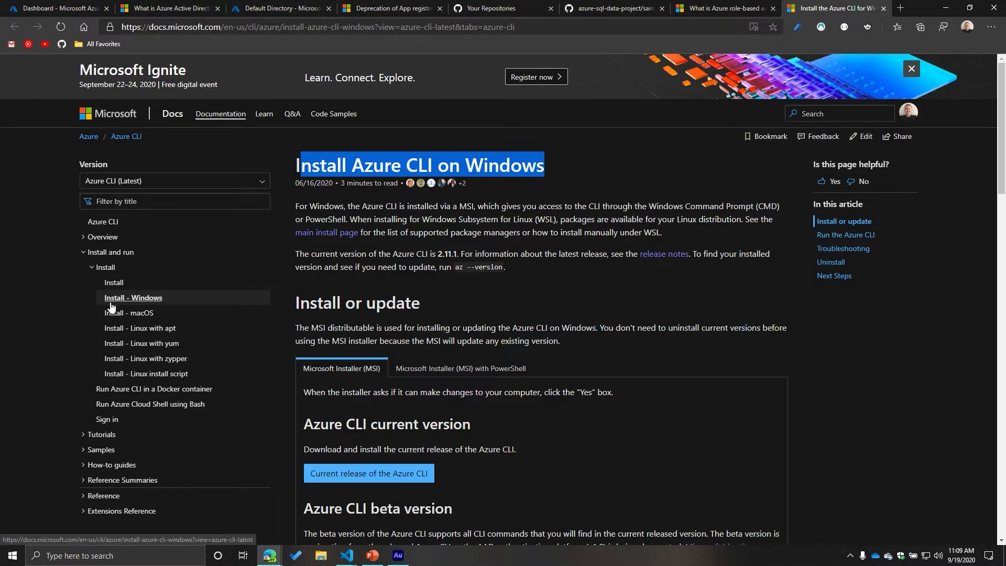
{"action": "mouse_move", "coordinate": [143, 314]}
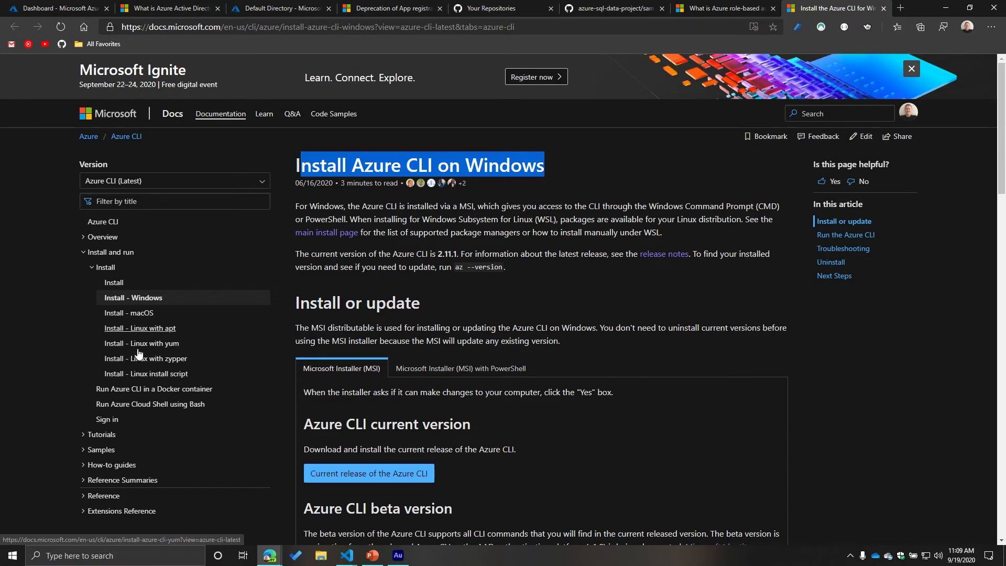
{"action": "mouse_move", "coordinate": [460, 368]}
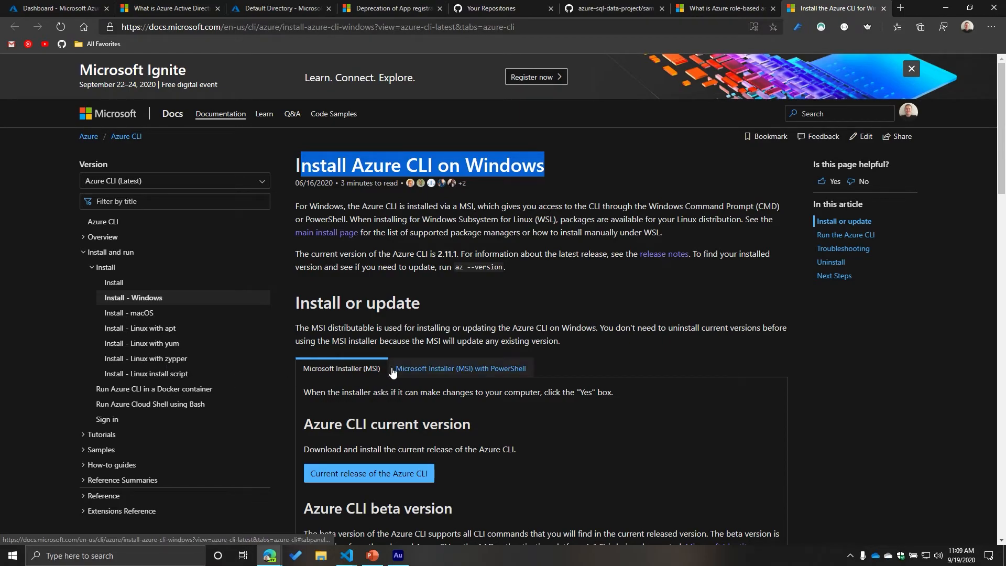
{"action": "scroll", "scroll_direction": "down", "scroll_amount": 3}
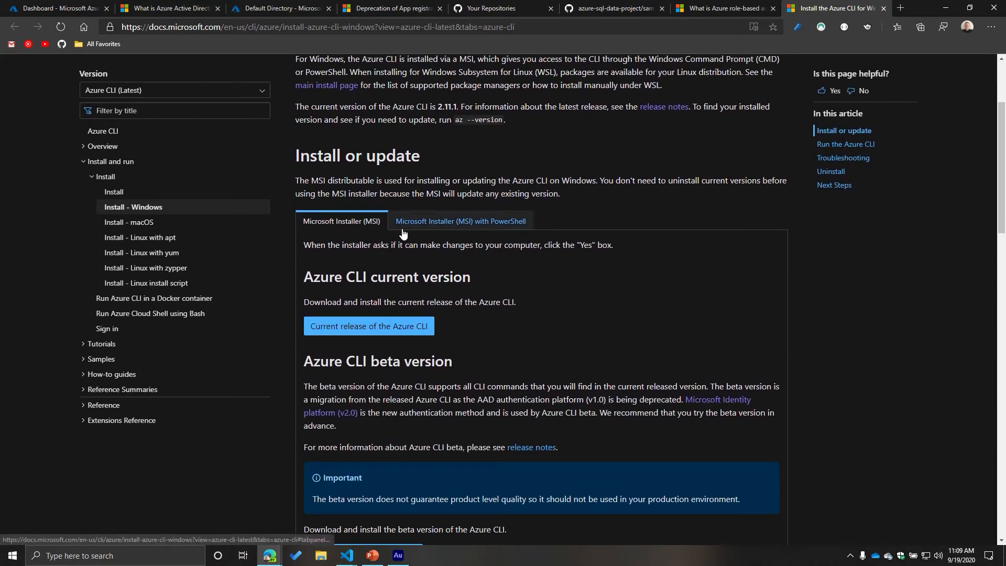
{"action": "mouse_move", "coordinate": [461, 233]}
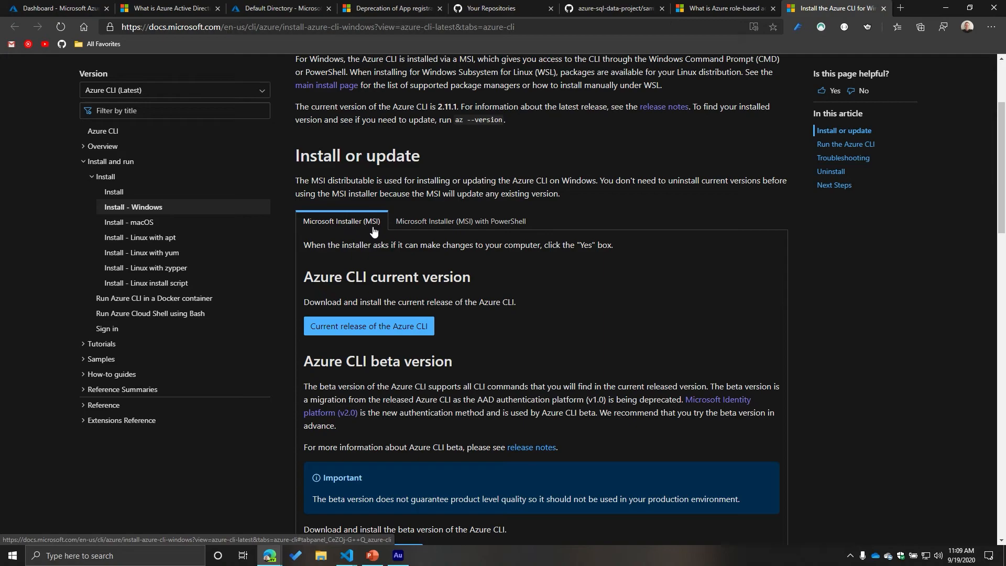
{"action": "mouse_move", "coordinate": [460, 220]}
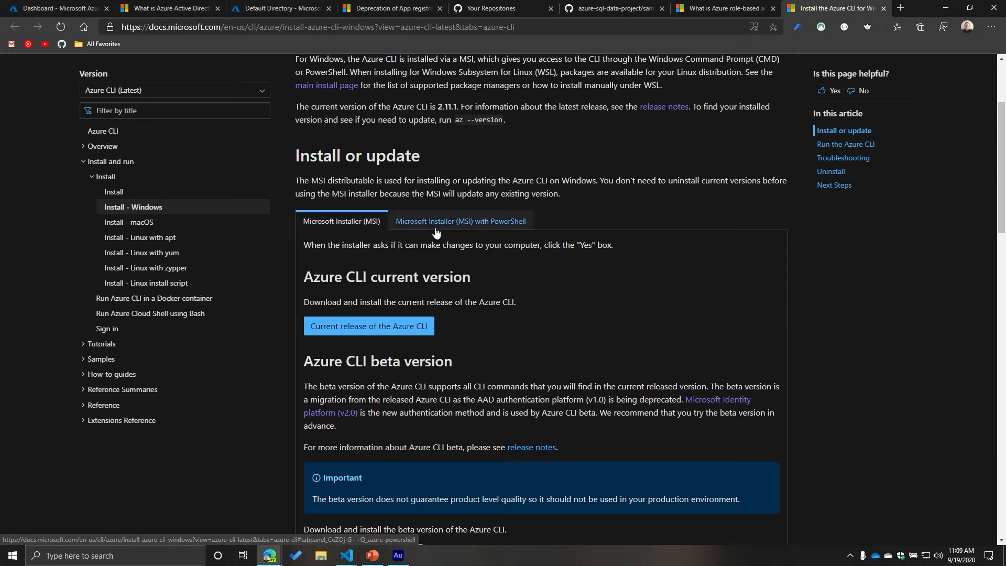
Show the 'Microsoft Installer (MSI) with PowerShell' install command for Azure CLI
{"action": "left_click", "coordinate": [460, 220]}
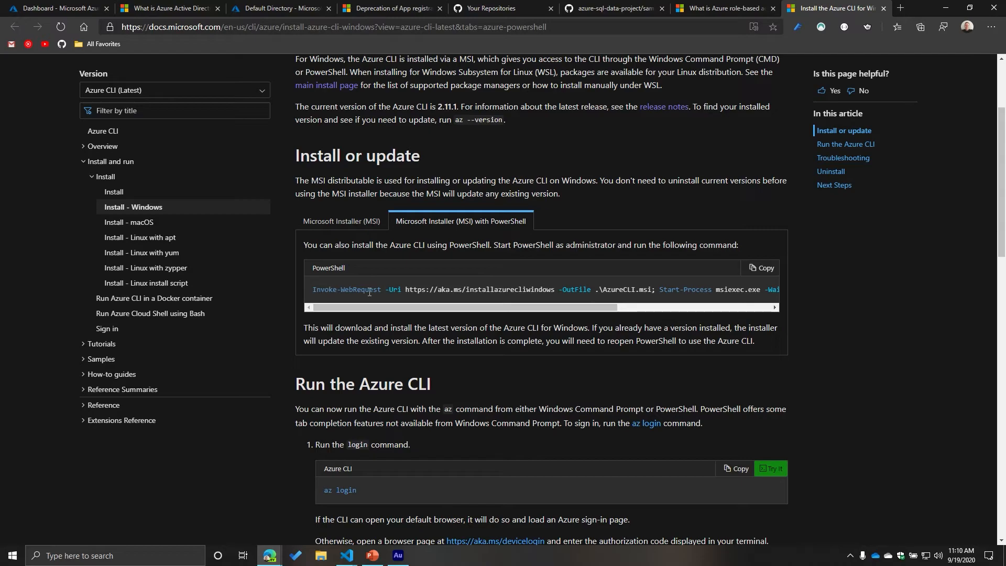
{"action": "mouse_move", "coordinate": [411, 262]}
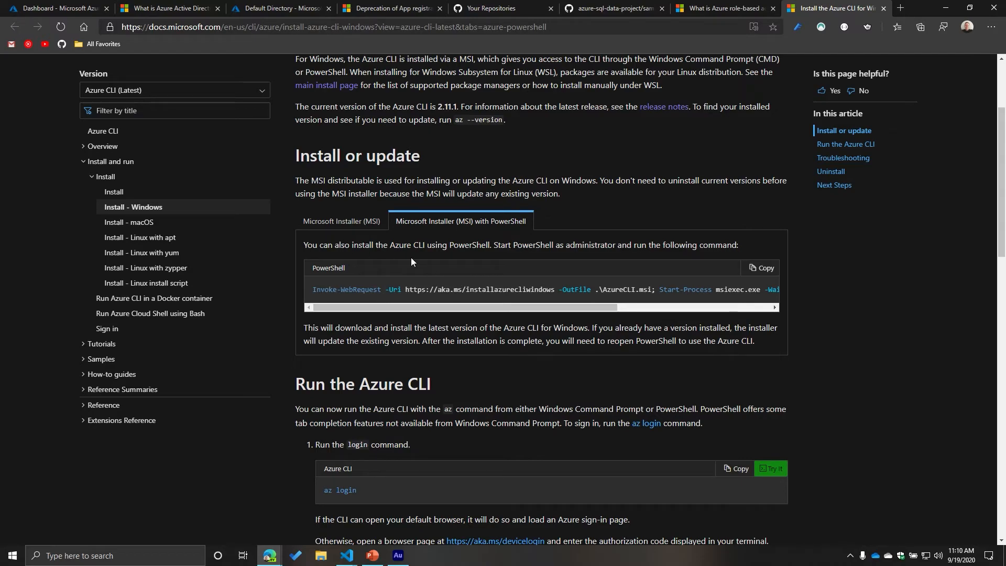
{"action": "mouse_move", "coordinate": [398, 284]}
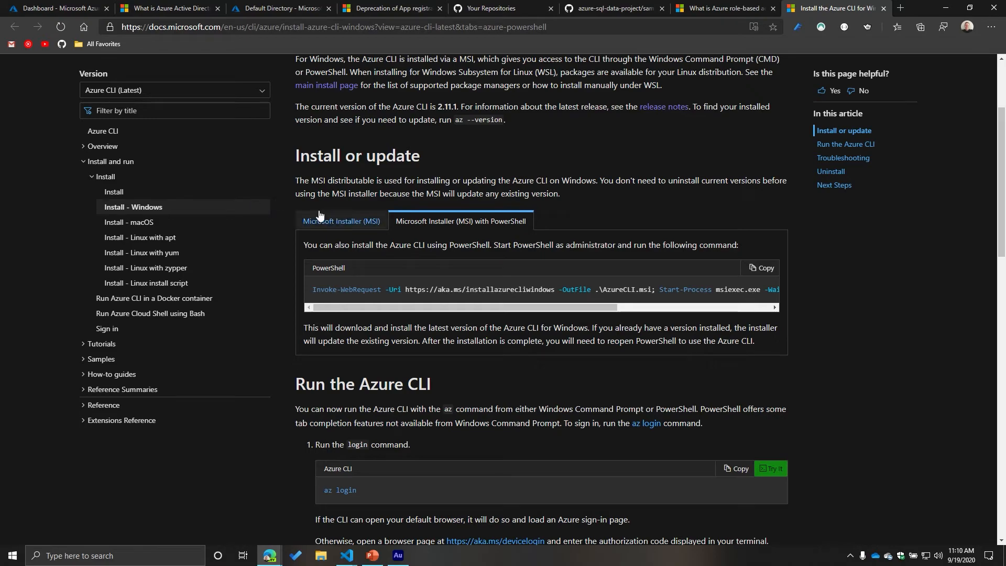
Return to the MSI instructions and download the current Azure CLI release, azure-cli-2.11.1.msi
{"action": "left_click", "coordinate": [341, 221]}
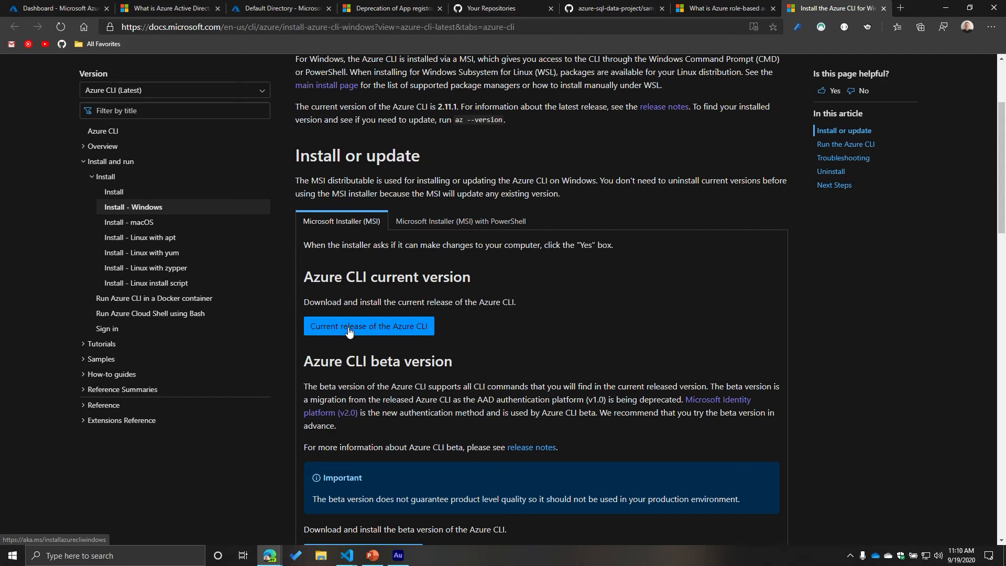
{"action": "scroll", "scroll_direction": "down", "scroll_amount": 3}
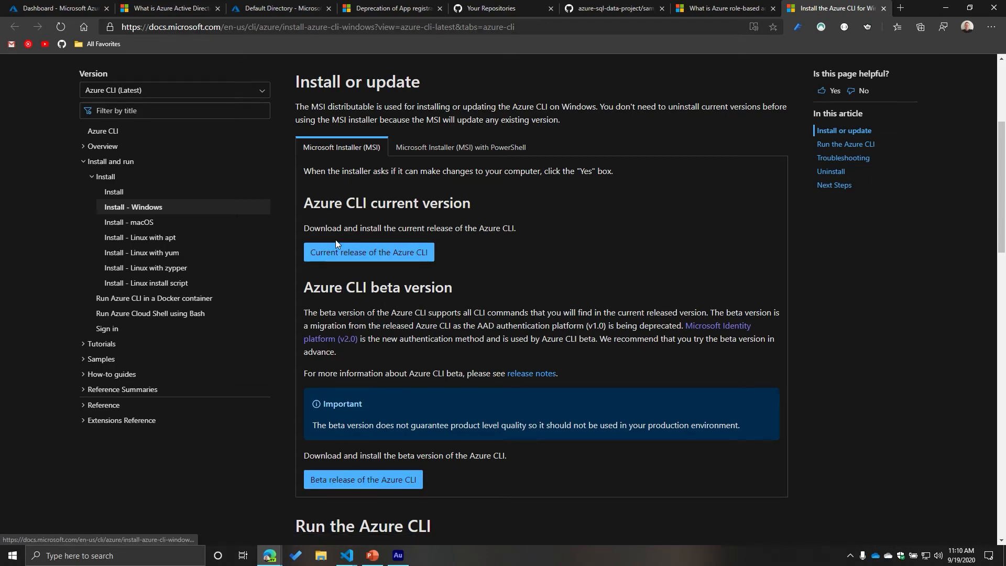
{"action": "mouse_move", "coordinate": [388, 256]}
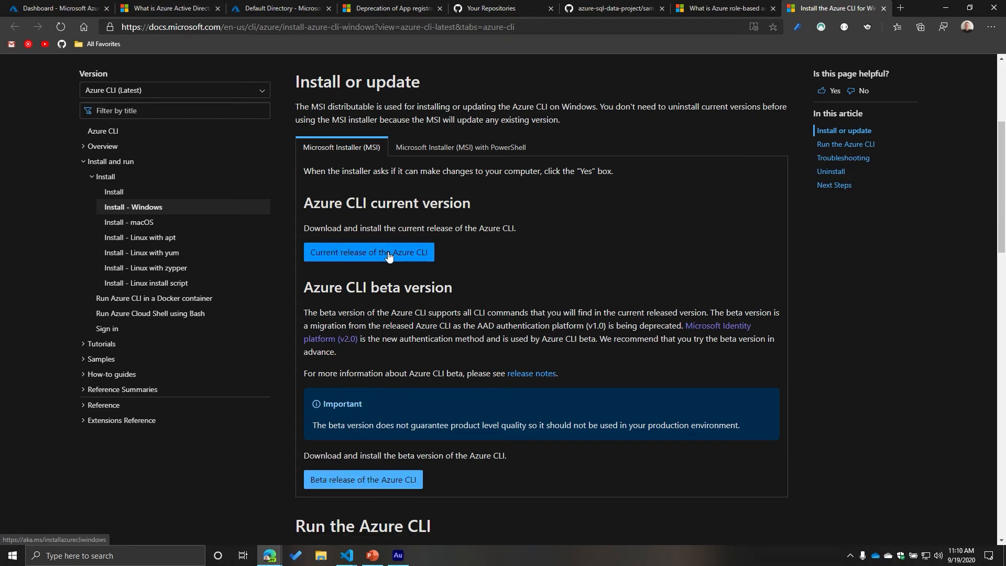
{"action": "left_click", "coordinate": [368, 251]}
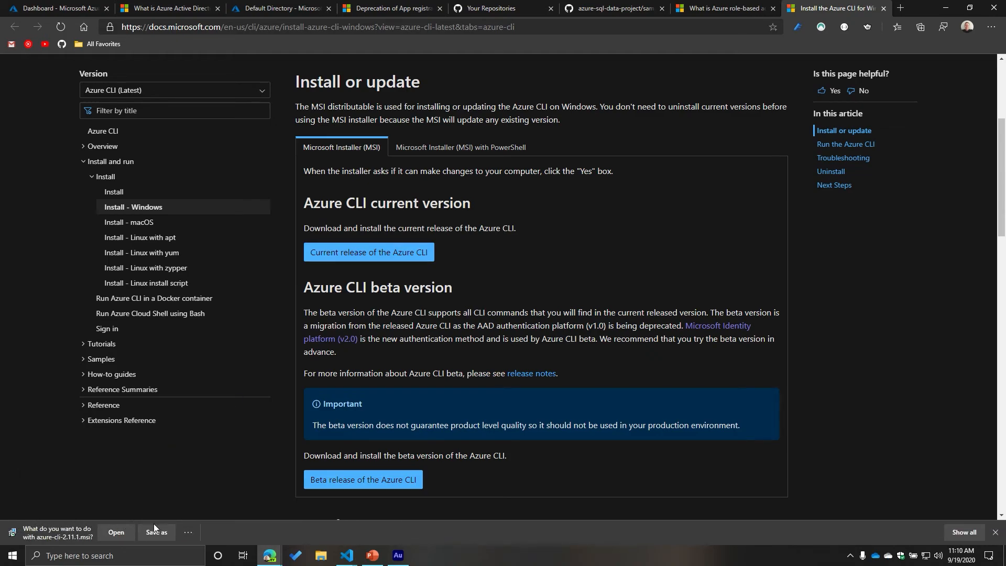
Save azure-cli-2.11.1.msi into the OneDrive - Personal folder
{"action": "left_click", "coordinate": [155, 531]}
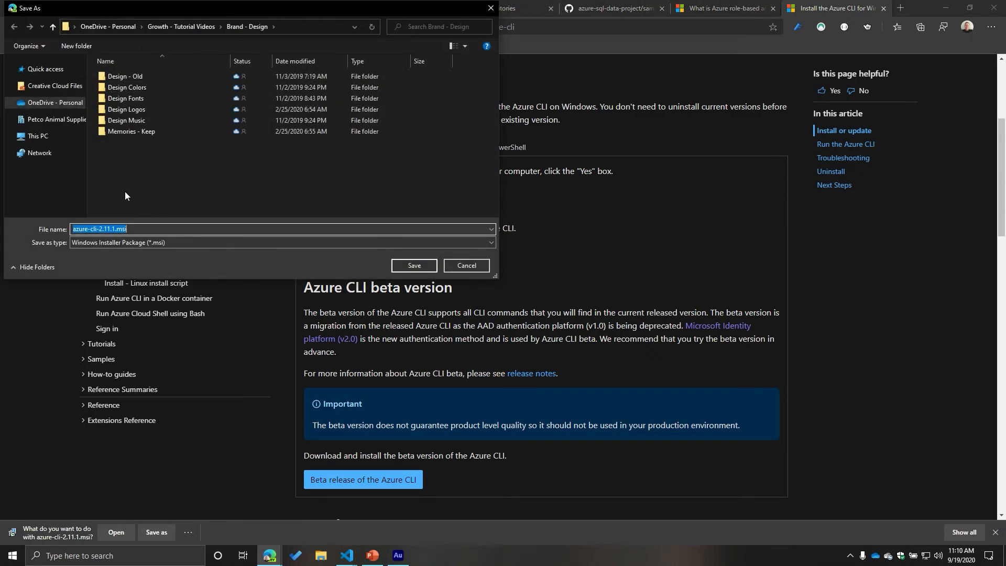
{"action": "left_click", "coordinate": [107, 26]}
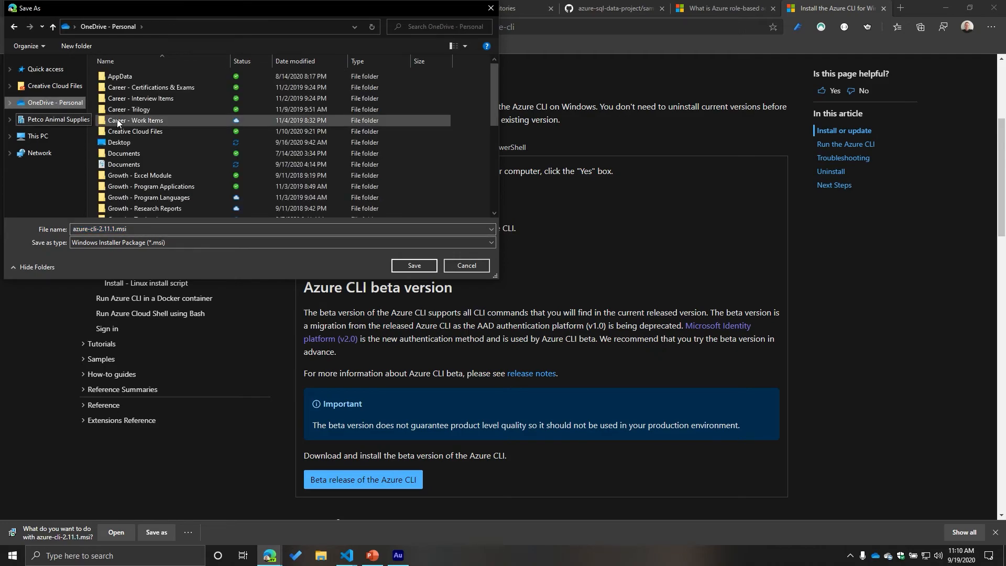
{"action": "left_click", "coordinate": [414, 265]}
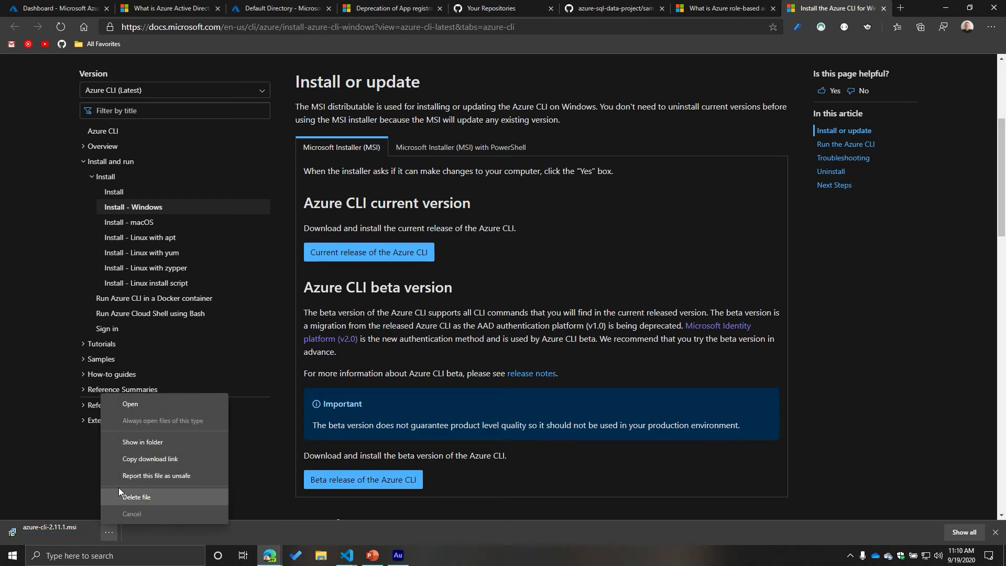
{"action": "mouse_move", "coordinate": [130, 403]}
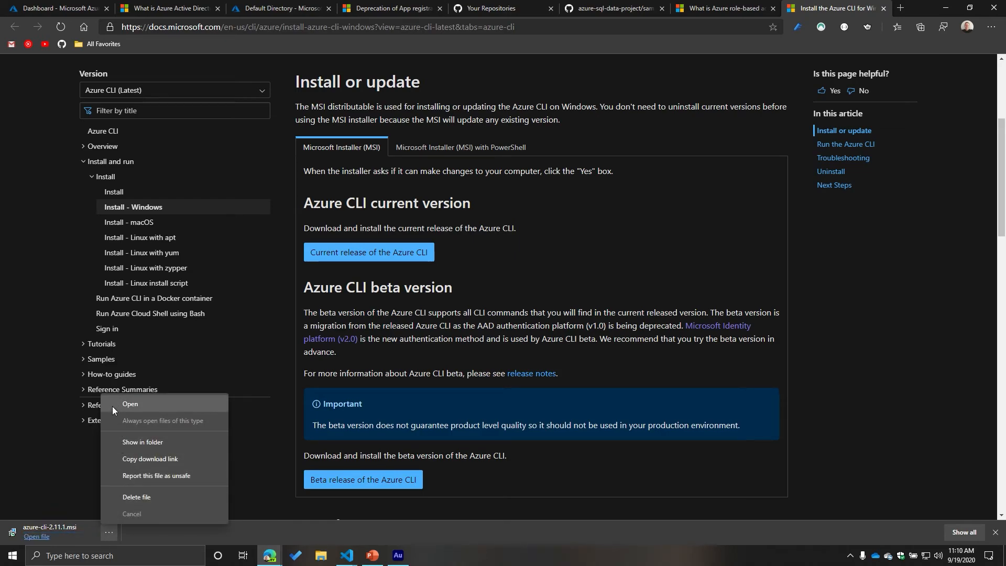
Run the downloaded azure-cli-2.11.1.msi installer and wait for the License Agreement page
{"action": "left_click", "coordinate": [130, 403]}
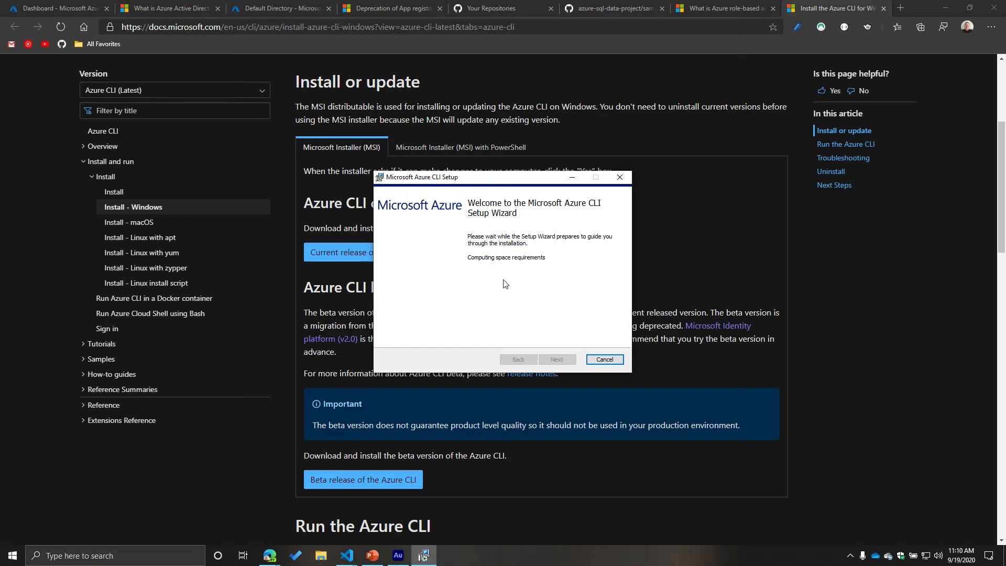
{"action": "mouse_move", "coordinate": [547, 290]}
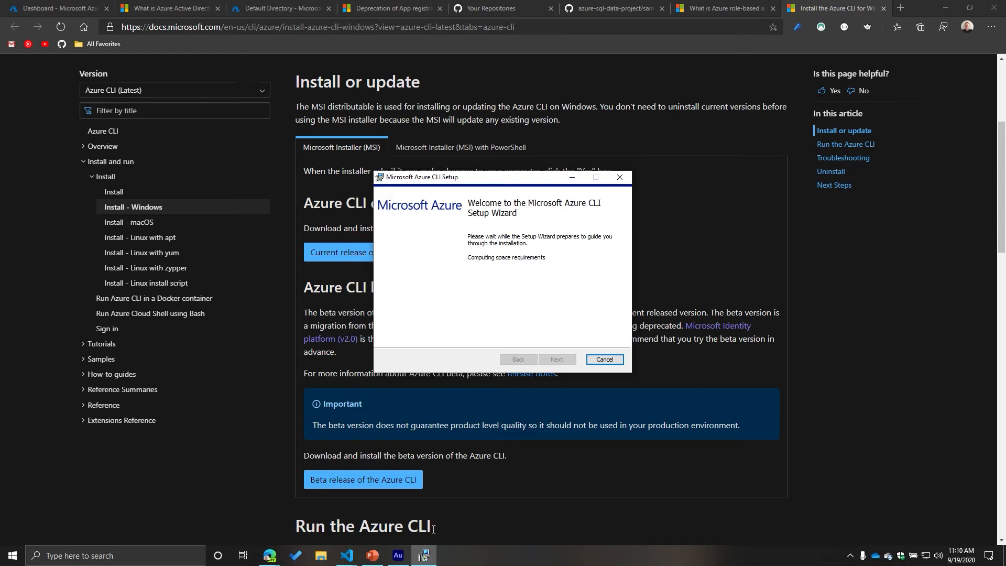
{"action": "mouse_move", "coordinate": [538, 303]}
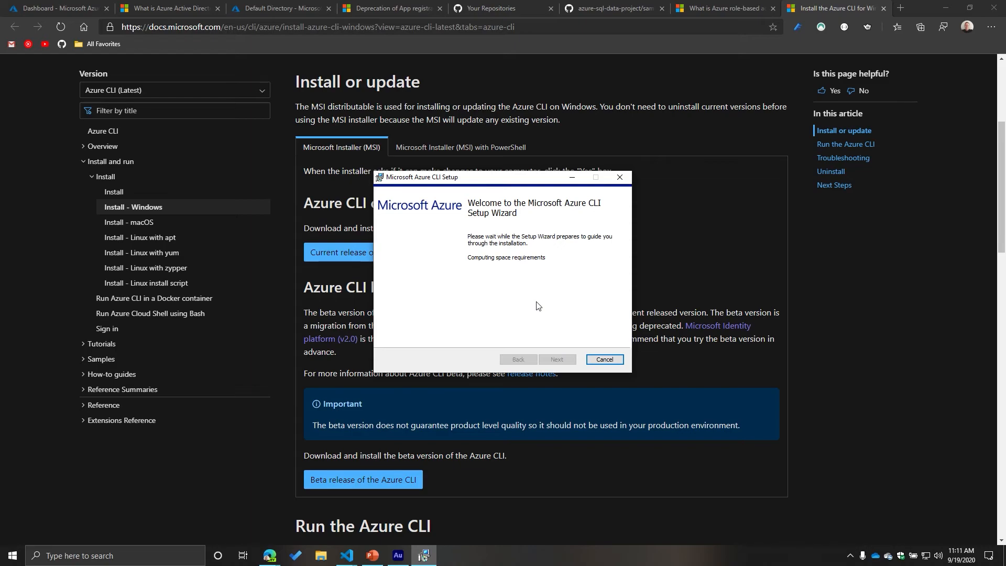
{"action": "mouse_move", "coordinate": [560, 355]}
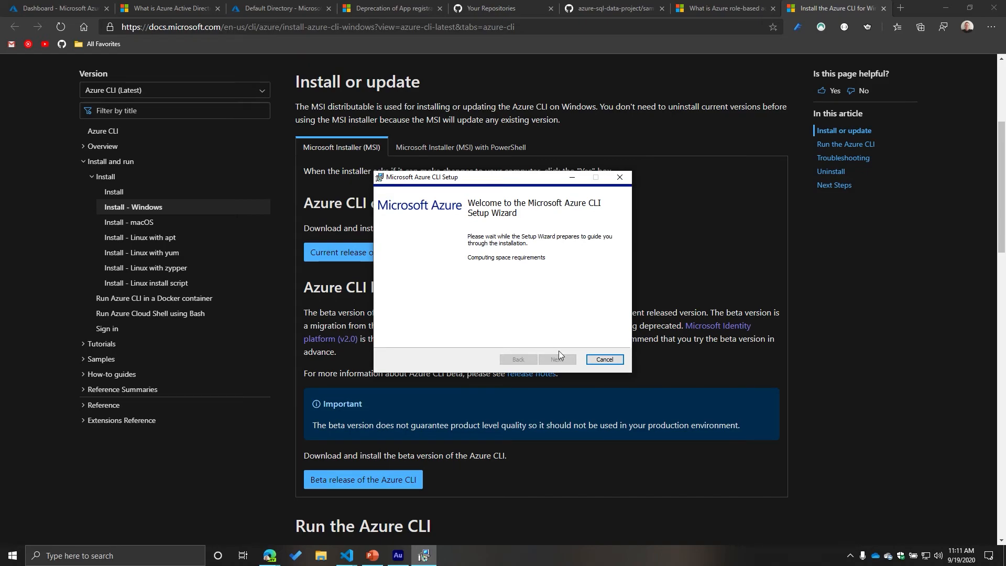
{"action": "mouse_move", "coordinate": [571, 374]}
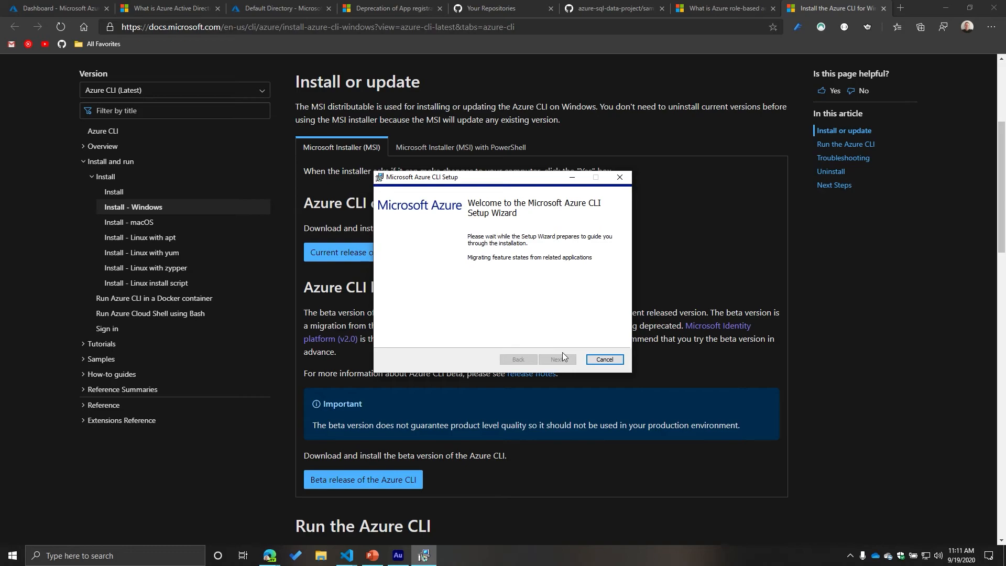
{"action": "mouse_move", "coordinate": [539, 265]}
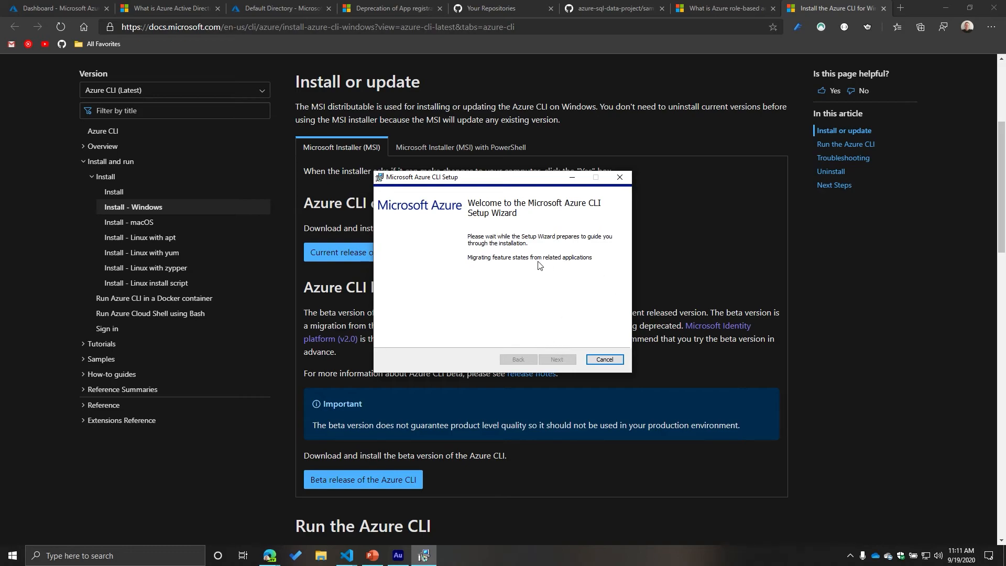
{"action": "mouse_move", "coordinate": [563, 275]}
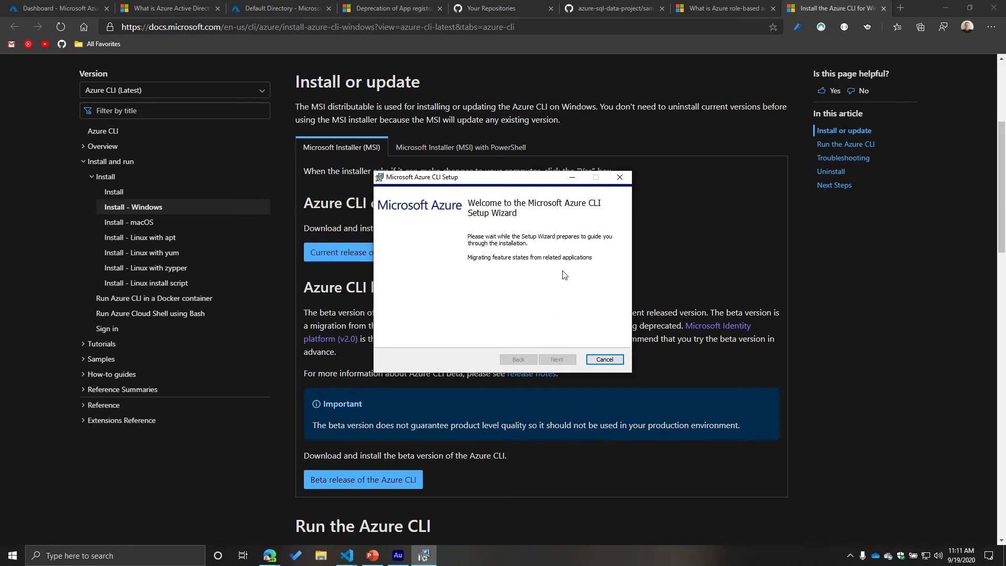
{"action": "mouse_move", "coordinate": [576, 275]}
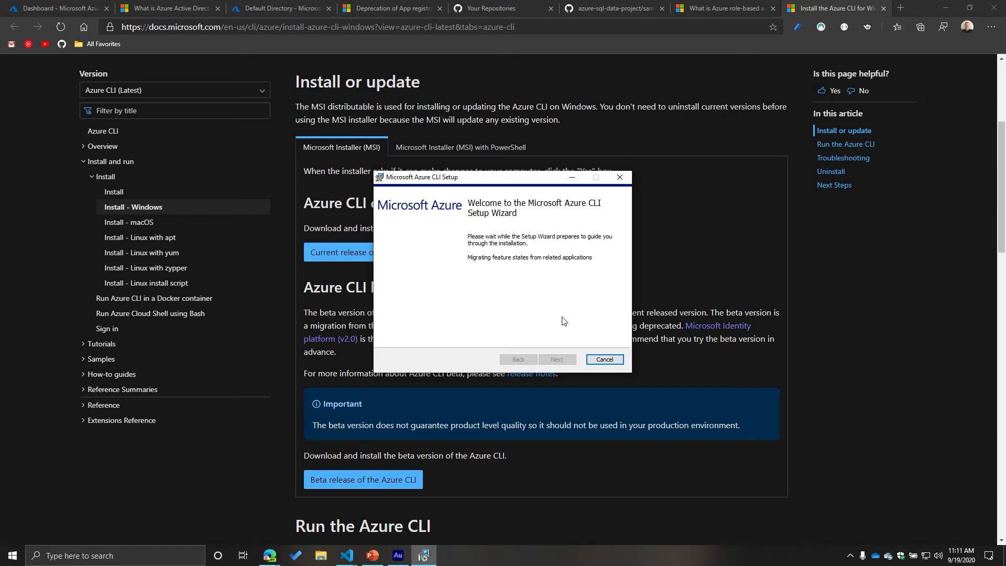
{"action": "mouse_move", "coordinate": [561, 324]}
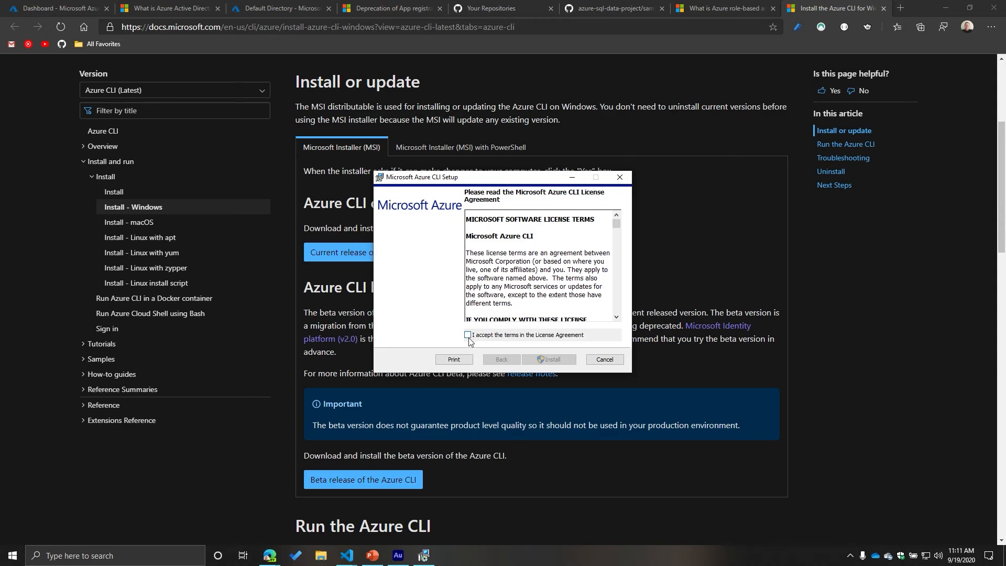
Accept the Azure CLI license terms, then cancel setup and confirm with Yes
{"action": "left_click", "coordinate": [468, 335]}
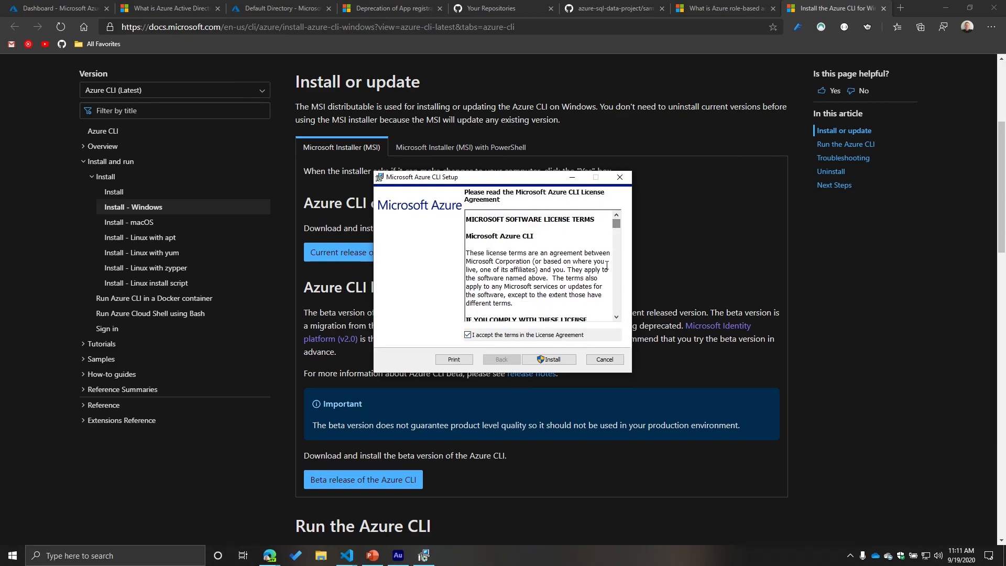
{"action": "left_click", "coordinate": [552, 360]}
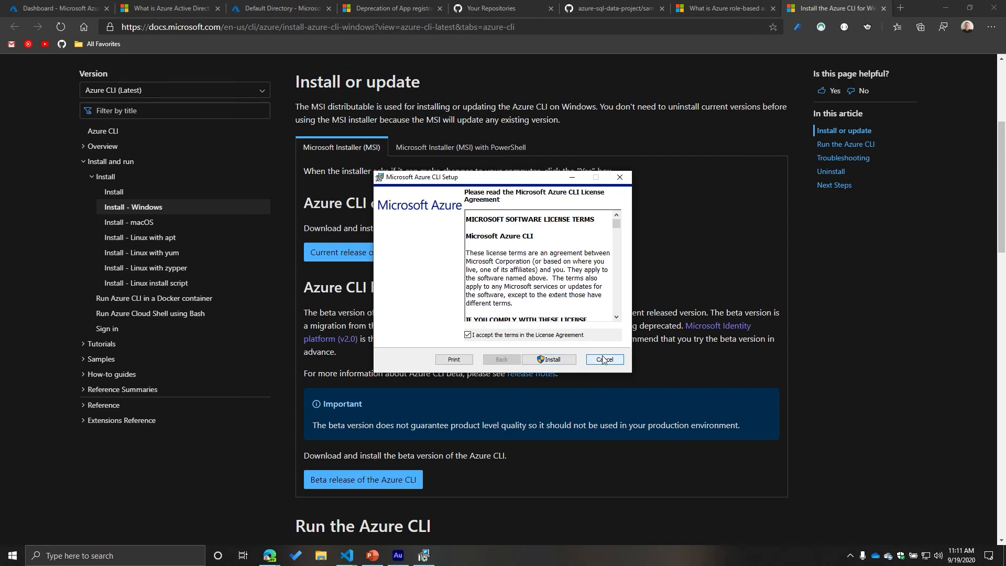
{"action": "left_click", "coordinate": [603, 359]}
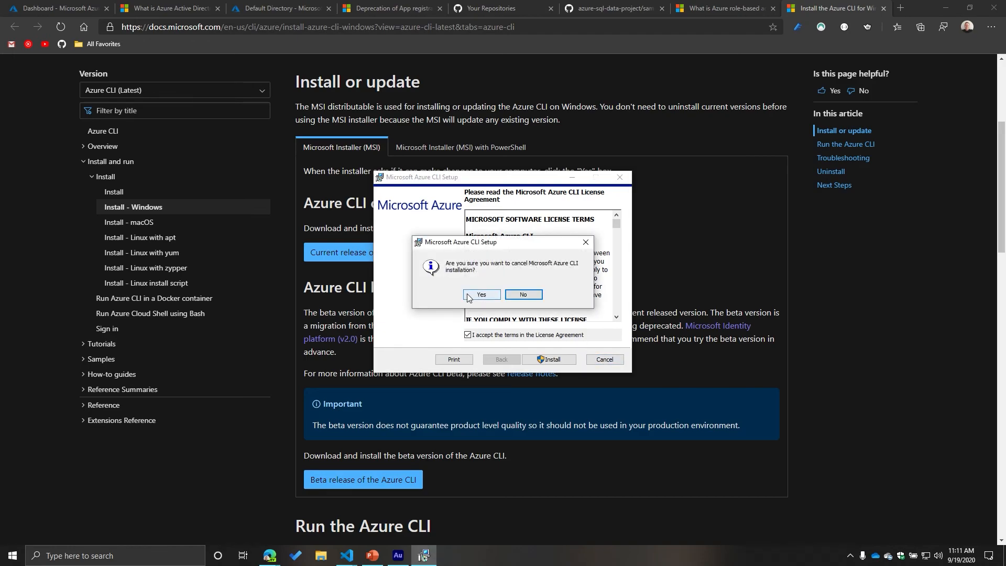
{"action": "left_click", "coordinate": [481, 297]}
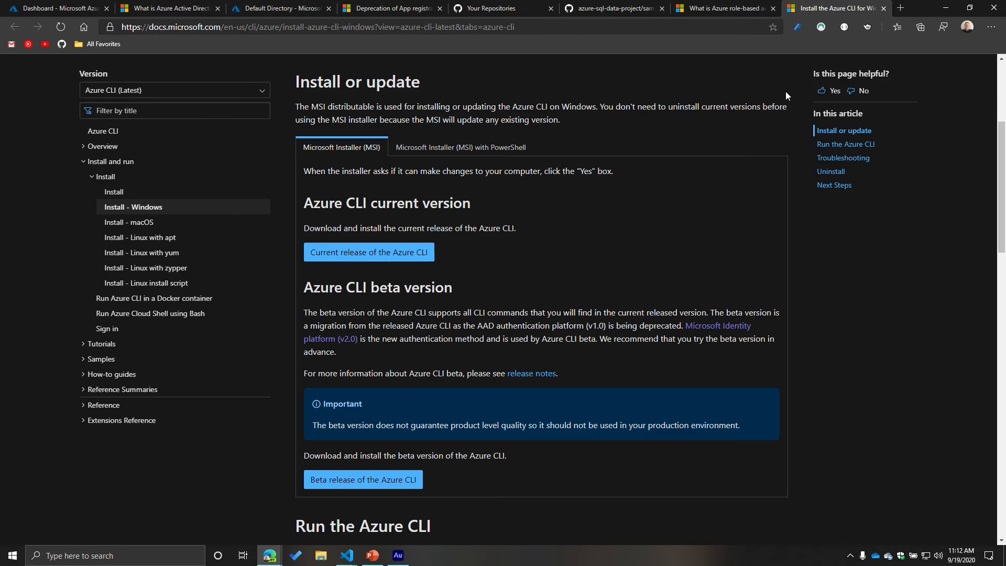
{"action": "mouse_move", "coordinate": [867, 208]}
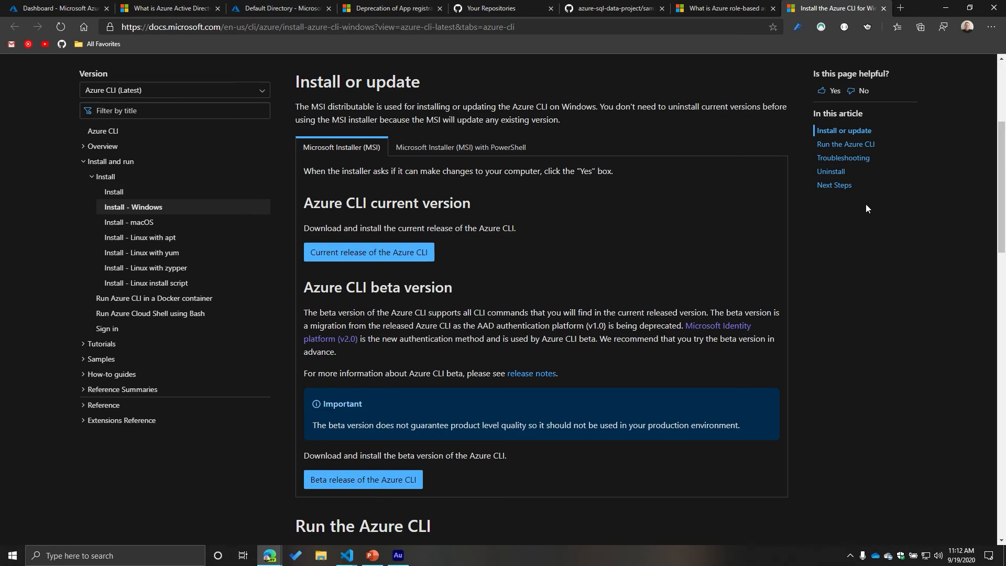
{"action": "mouse_move", "coordinate": [501, 261]}
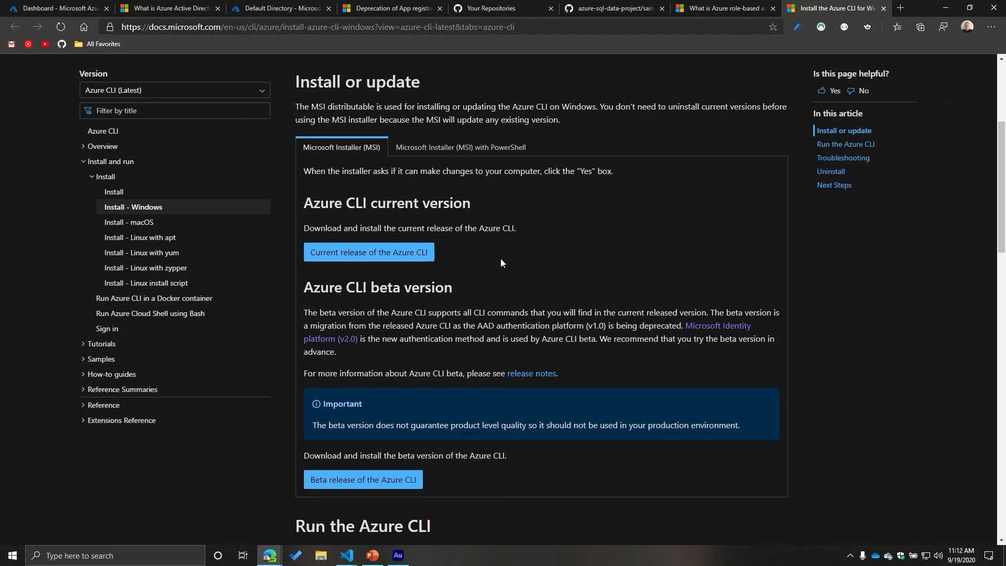
Scroll to the 'Run the Azure CLI' az login steps, then return to PowerPoint
{"action": "scroll", "scroll_direction": "down", "scroll_amount": 3}
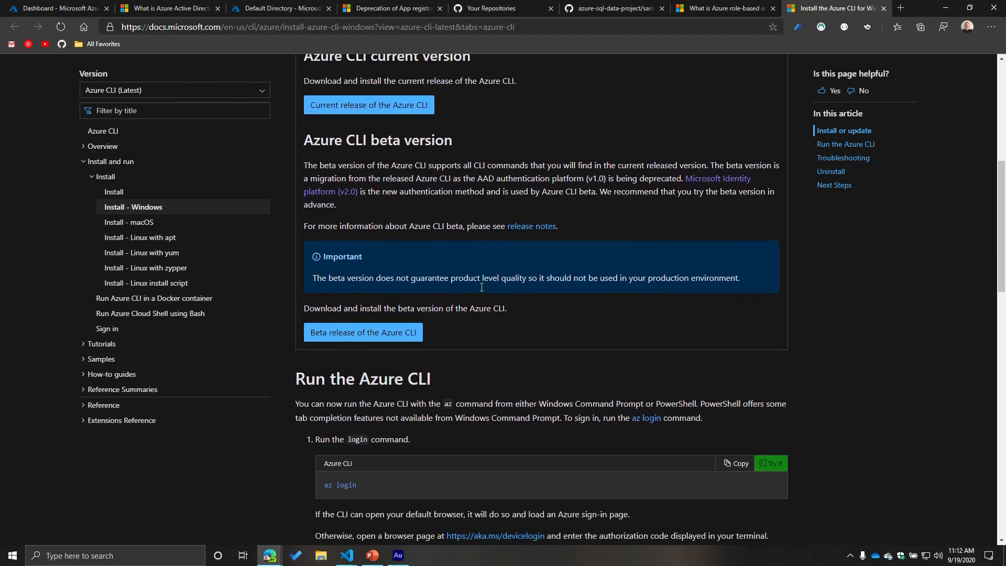
{"action": "scroll", "scroll_direction": "down", "scroll_amount": 3}
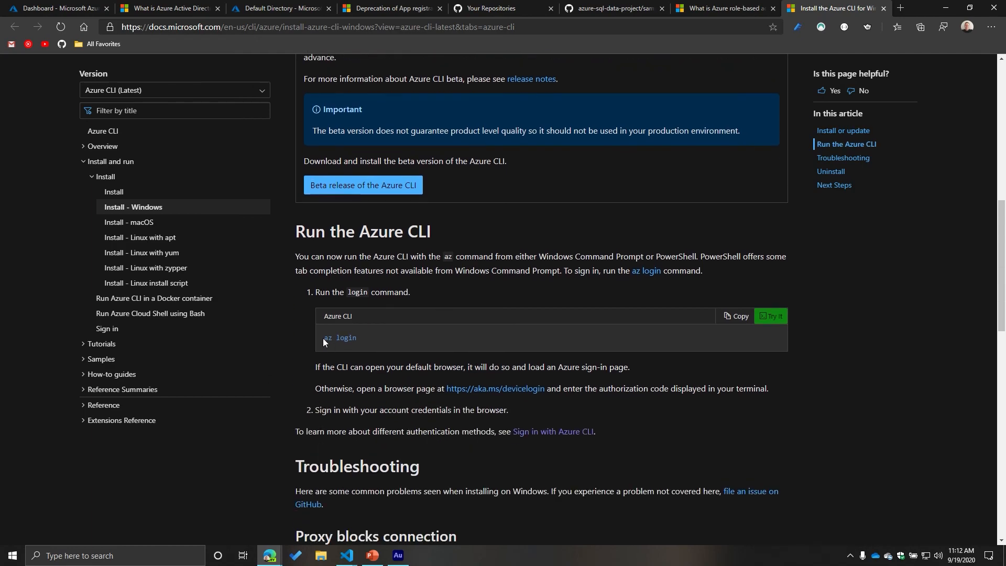
{"action": "mouse_move", "coordinate": [467, 286]}
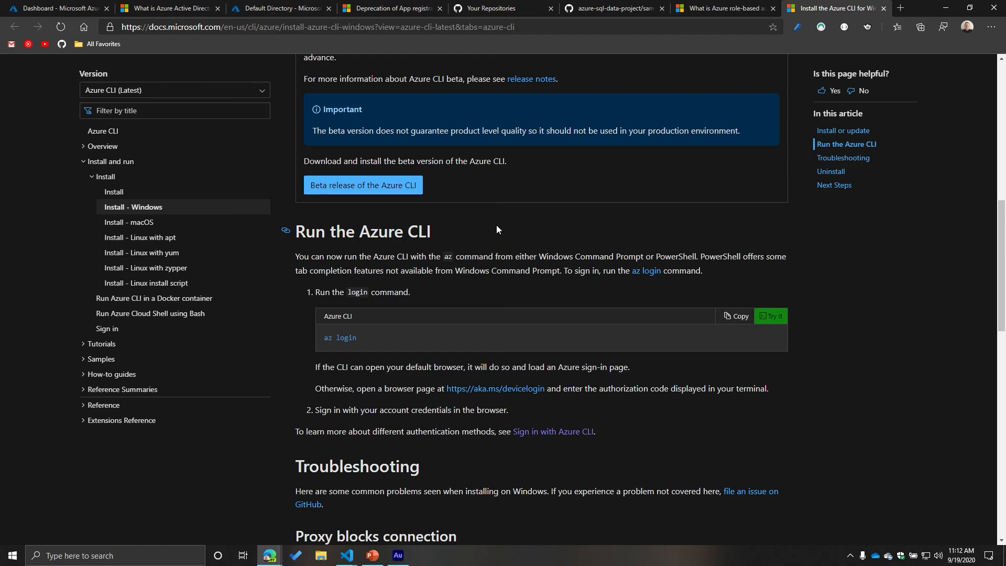
{"action": "mouse_move", "coordinate": [503, 229]}
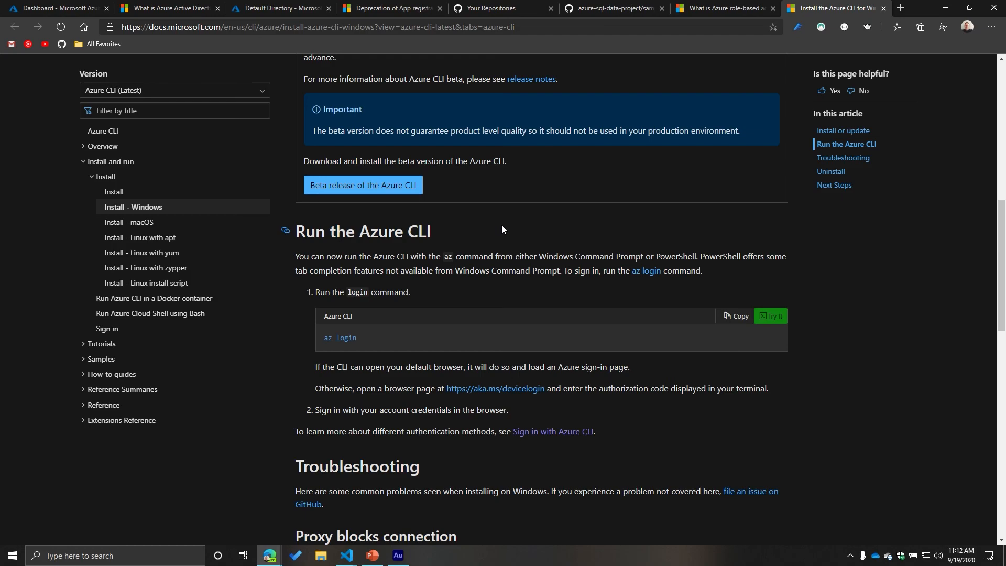
{"action": "mouse_move", "coordinate": [502, 249]}
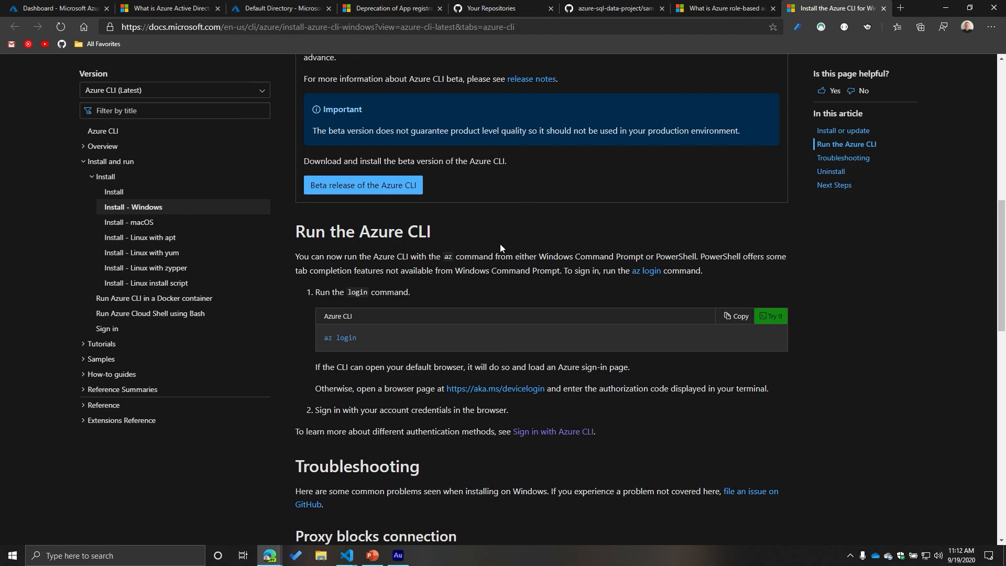
{"action": "left_click", "coordinate": [372, 560]}
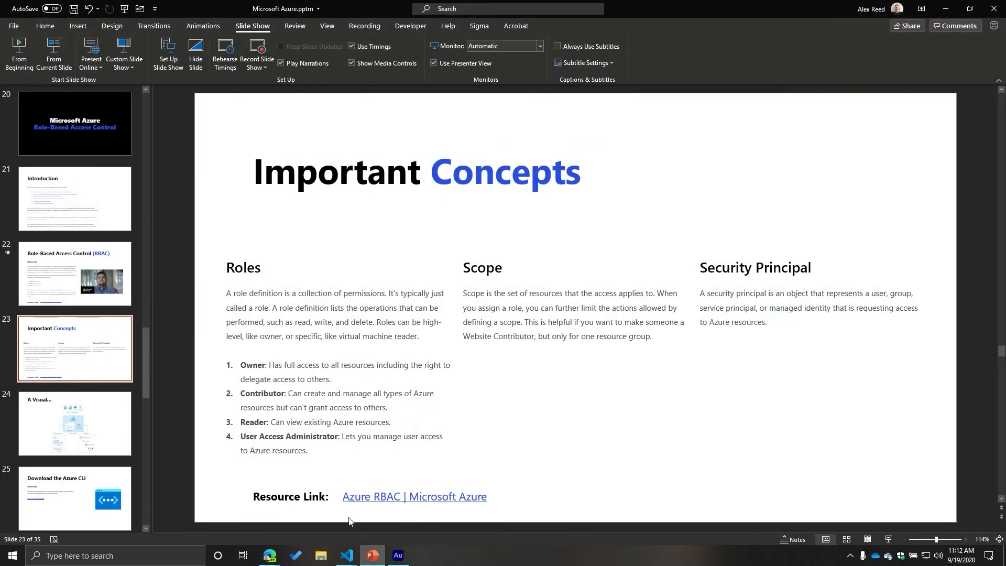